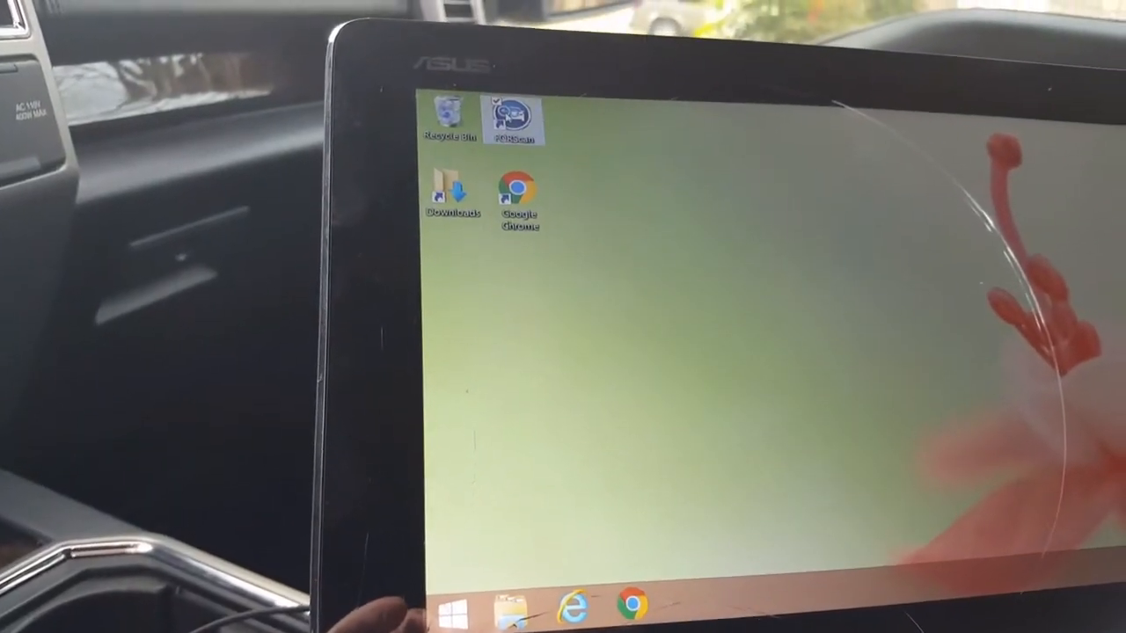
Launch FORScan and dismiss the driving-safety warning
double_click(513, 119)
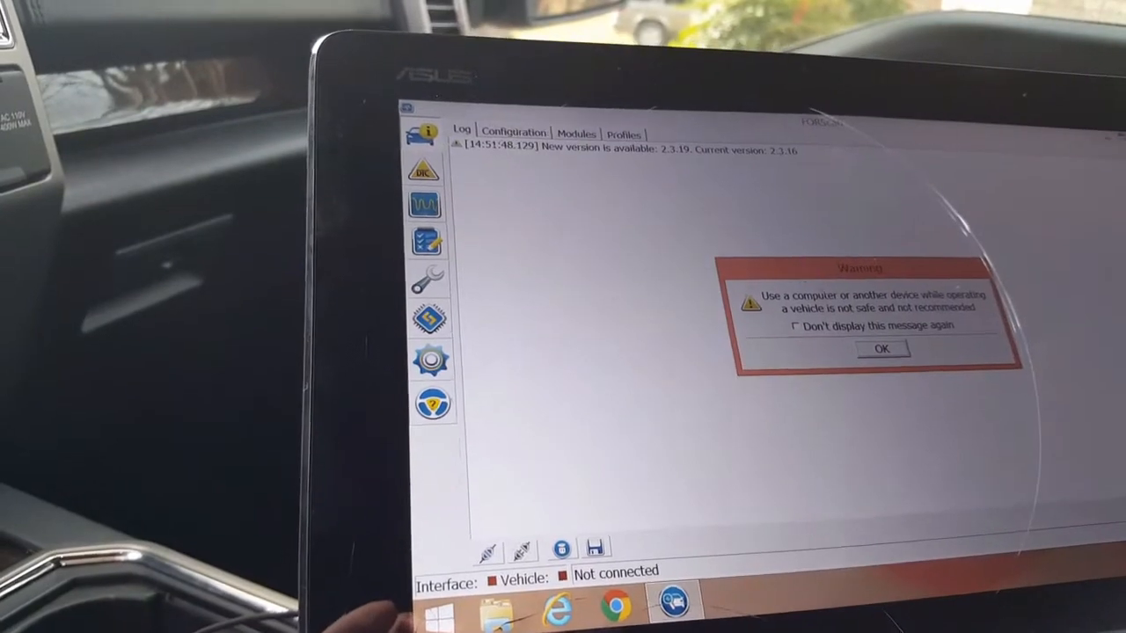
left_click(881, 349)
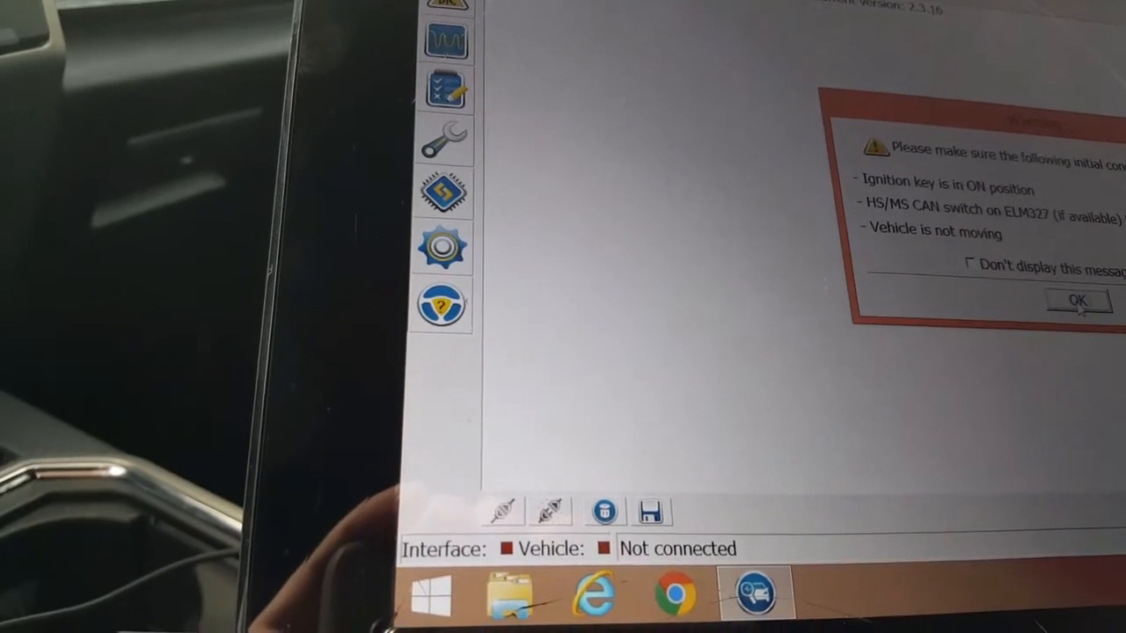
Acknowledge the ignition and CAN-switch conditions and retry until the ELM327 adapter connects
left_click(1077, 301)
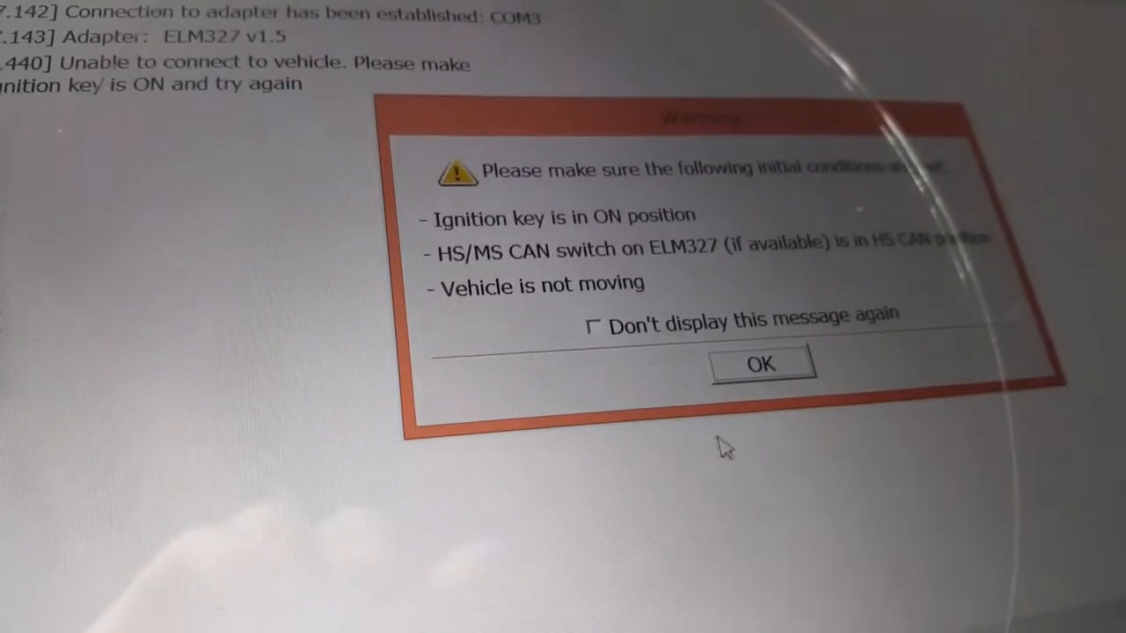
left_click(761, 363)
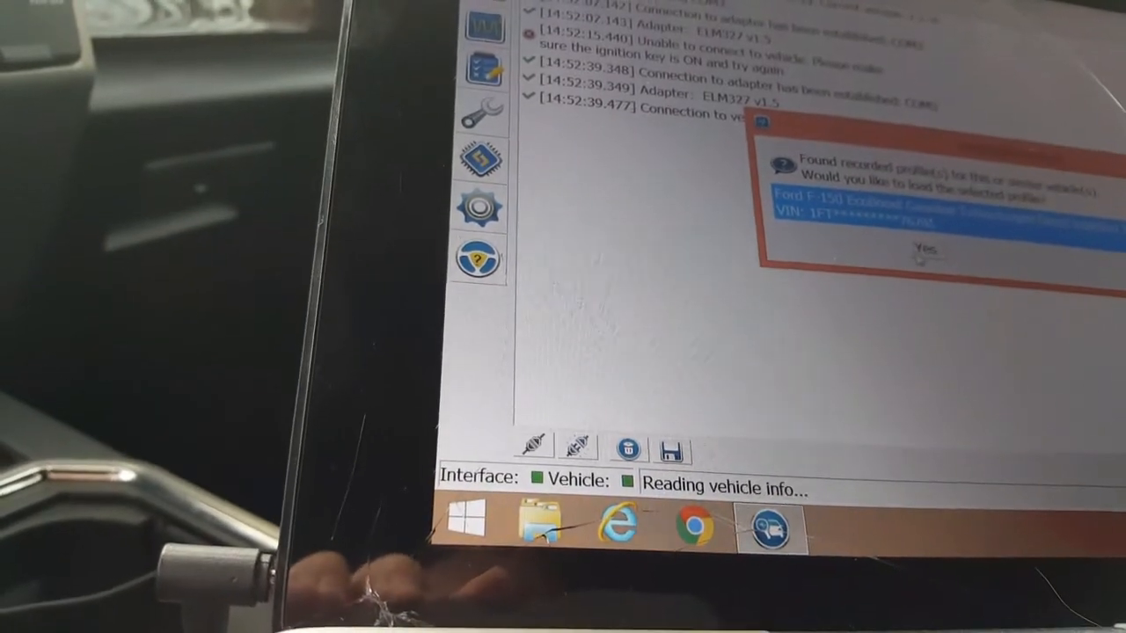
Load the saved Ford F-150 profile and confirm the CAN switch is at MS
left_click(922, 249)
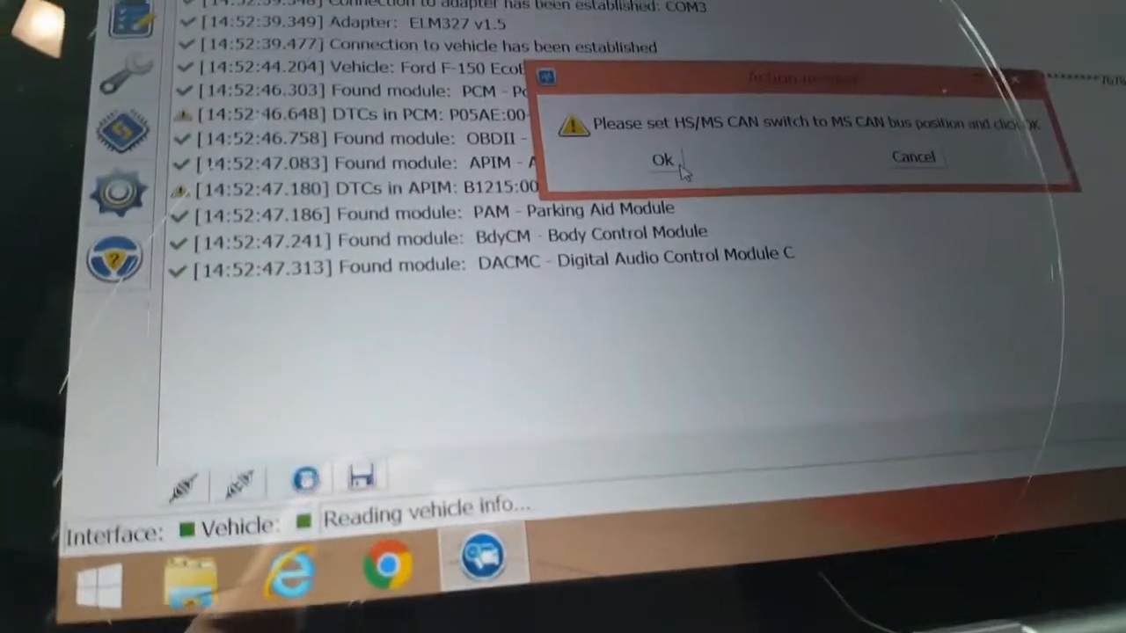
left_click(663, 161)
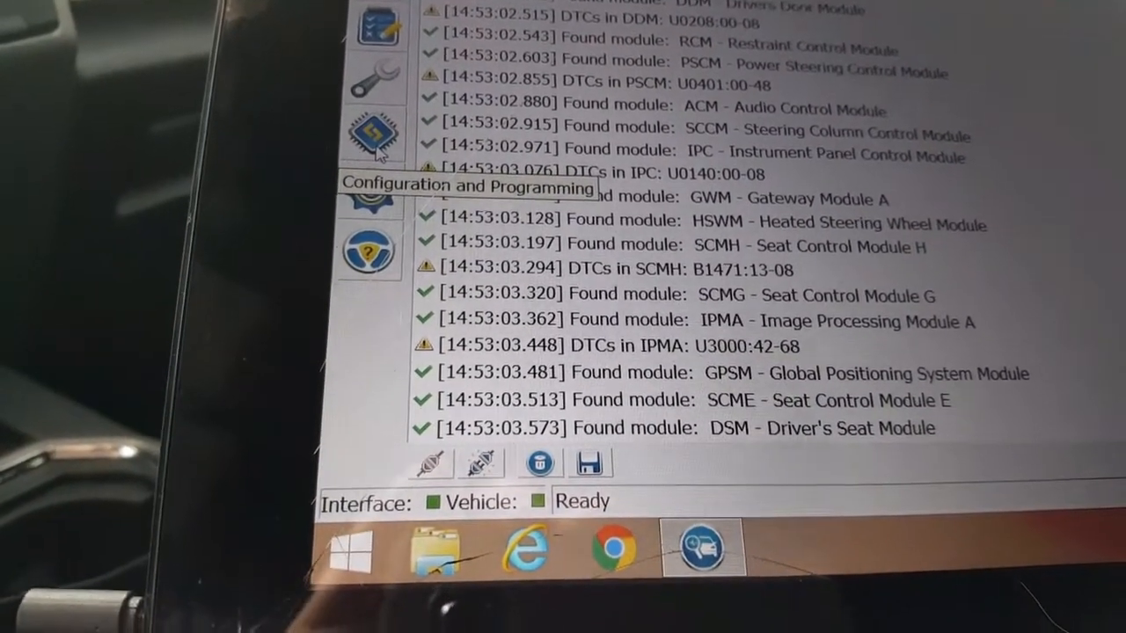
Start the BdyCM module configuration (AS BUILT) procedure and confirm the HS CAN switch position
left_click(370, 128)
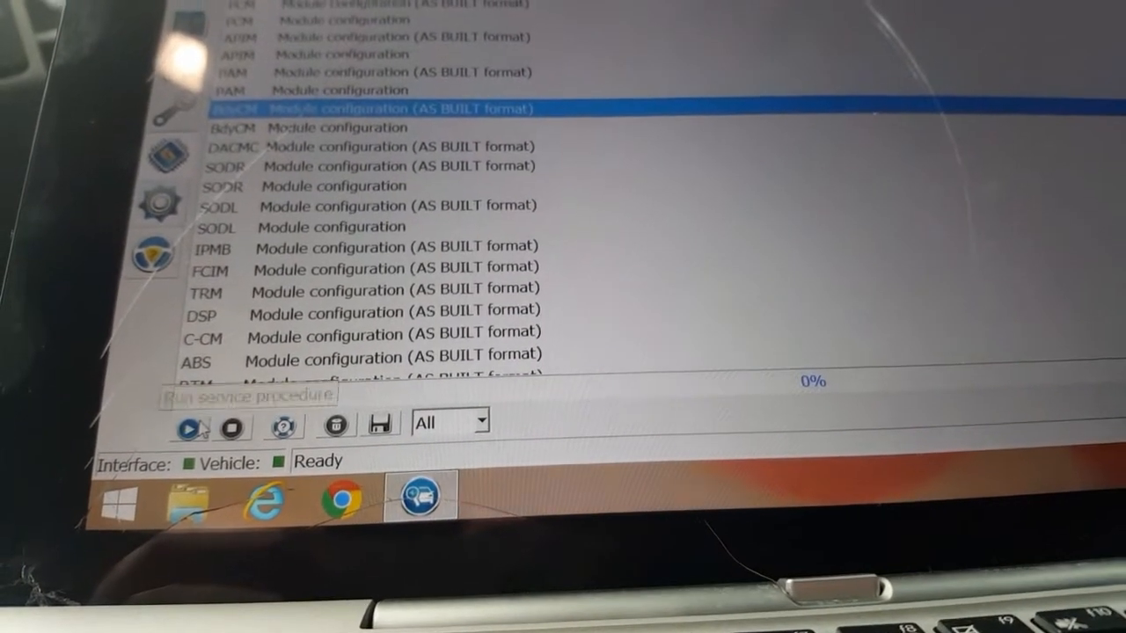
left_click(184, 426)
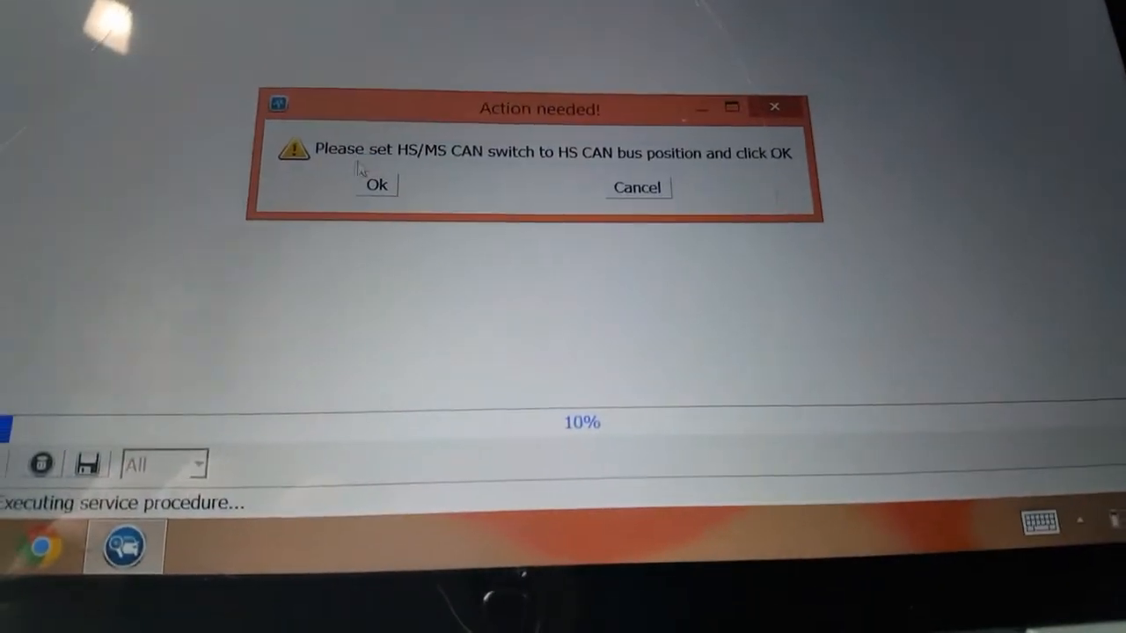
left_click(376, 186)
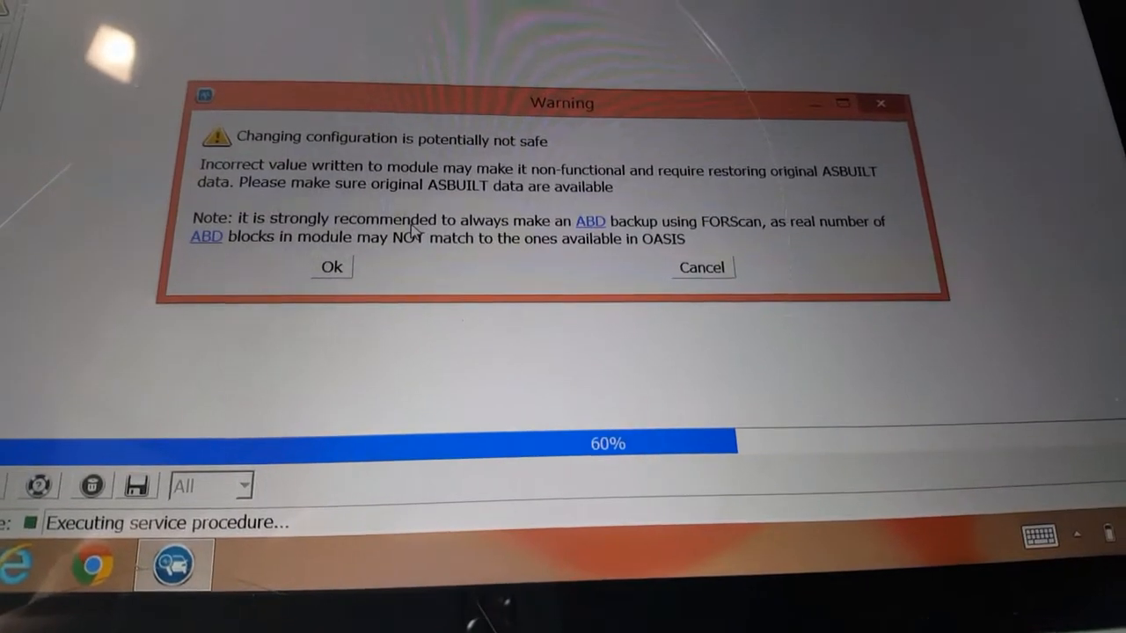
Accept the 'changing configuration is potentially not safe' warning
left_click(330, 266)
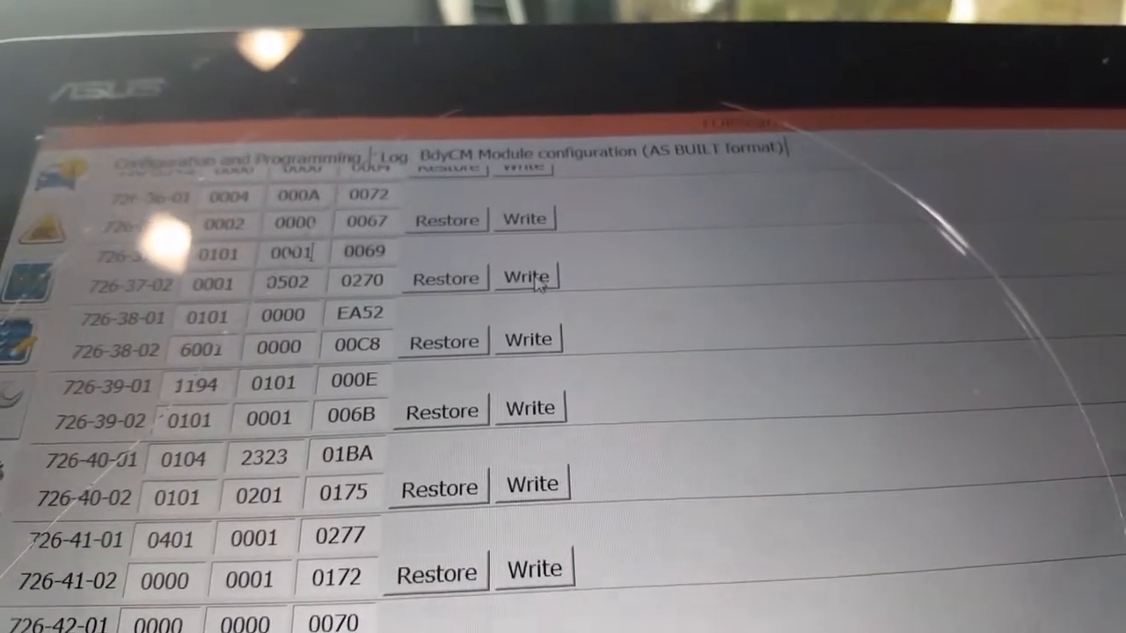
Write edited block 726-37 to the BdyCM, bypassing the checksum warning
left_click(524, 277)
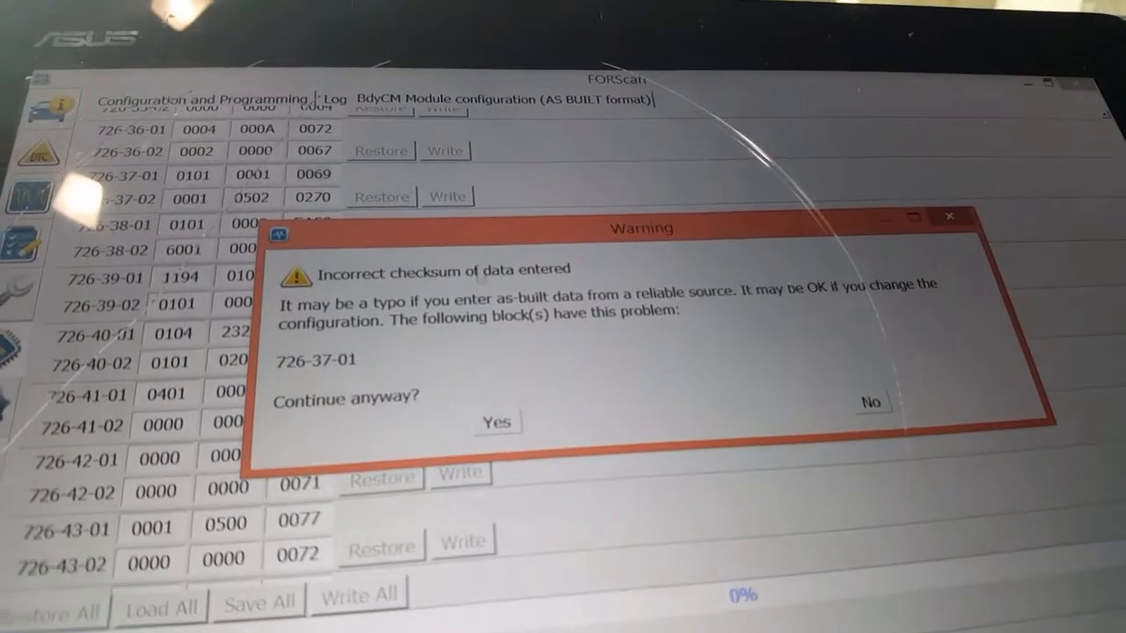
left_click(496, 423)
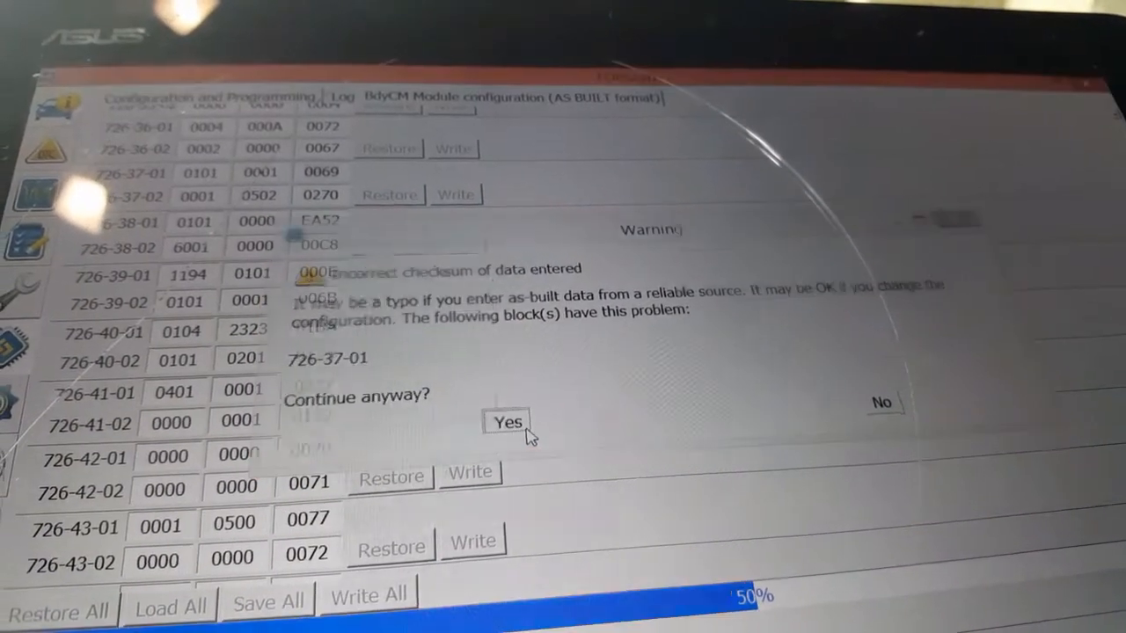
left_click(506, 422)
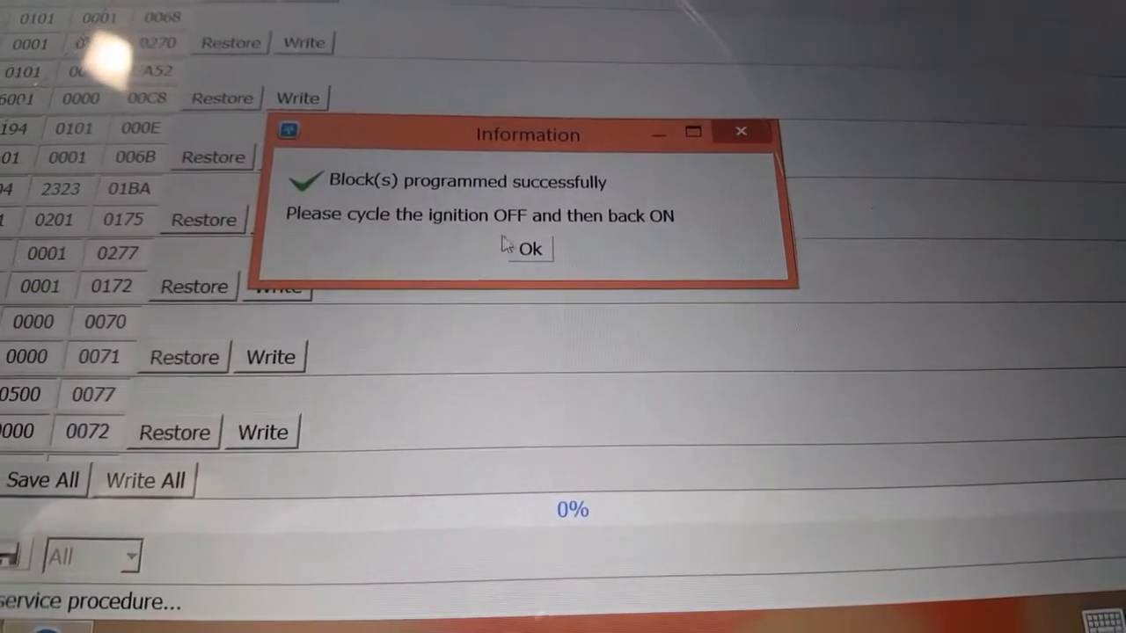
left_click(527, 248)
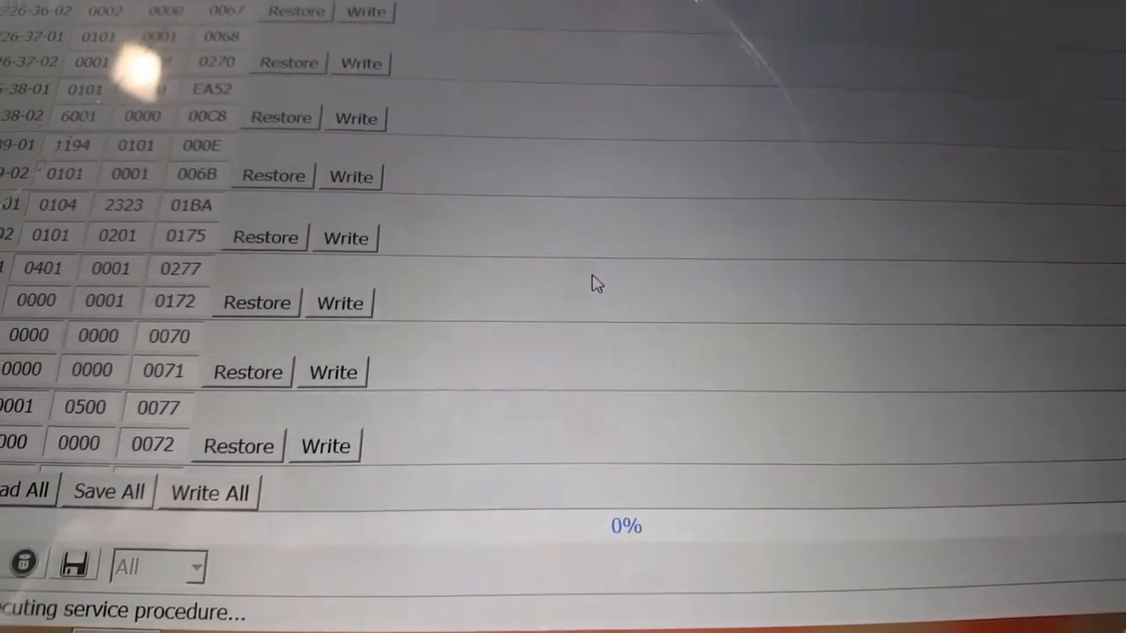